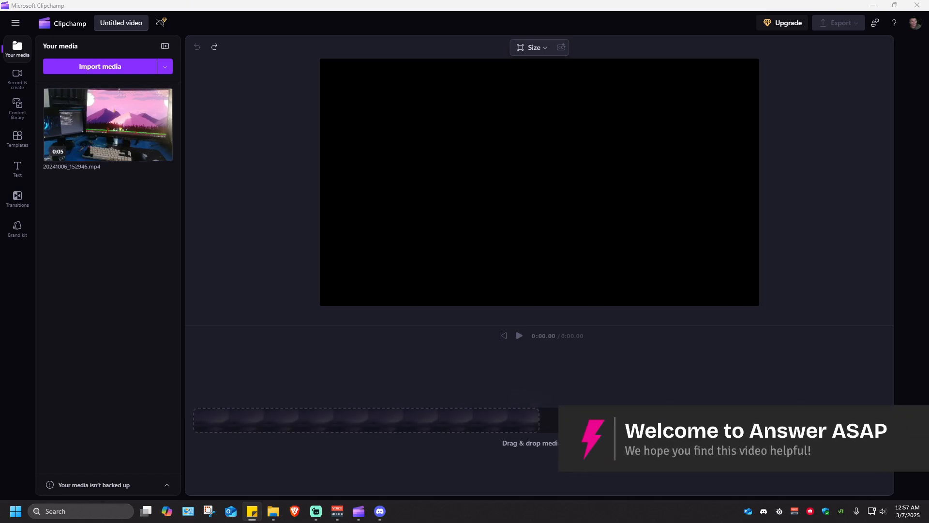
- Drag the imported desk-and-game clip from Your media onto the empty timeline
{"action": "left_click_drag", "start_coordinate": [108, 123], "coordinate": [539, 412]}
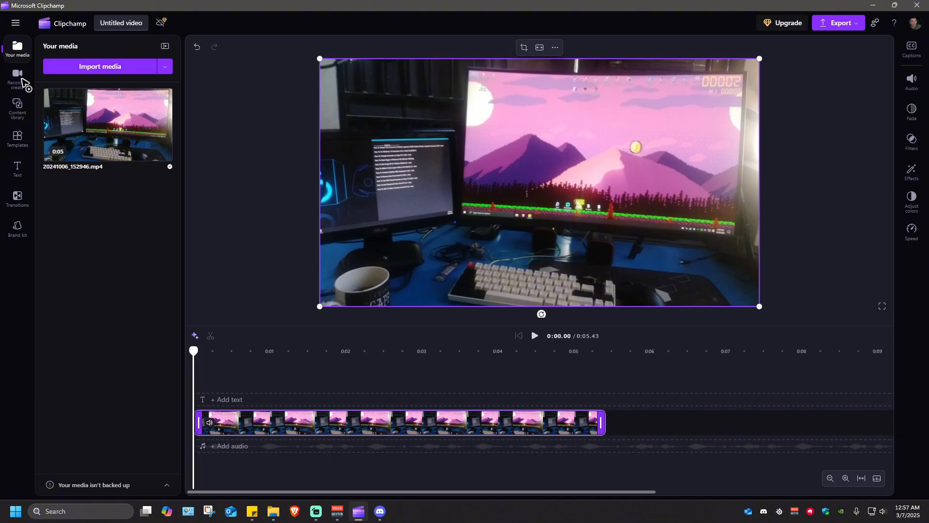
{"action": "mouse_move", "coordinate": [18, 51]}
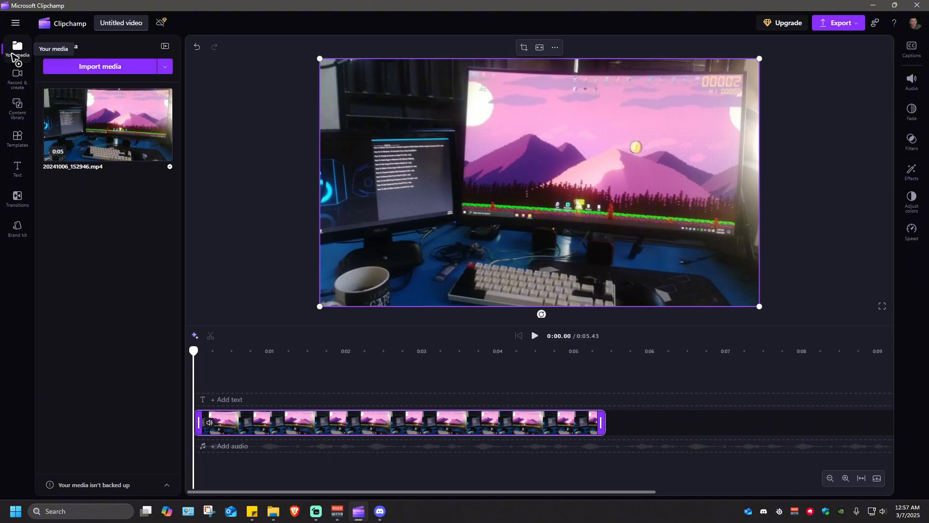
- Create a new text-to-speech narration clip from Record & create, defaulting to Ava Multilingual
{"action": "left_click", "coordinate": [18, 78]}
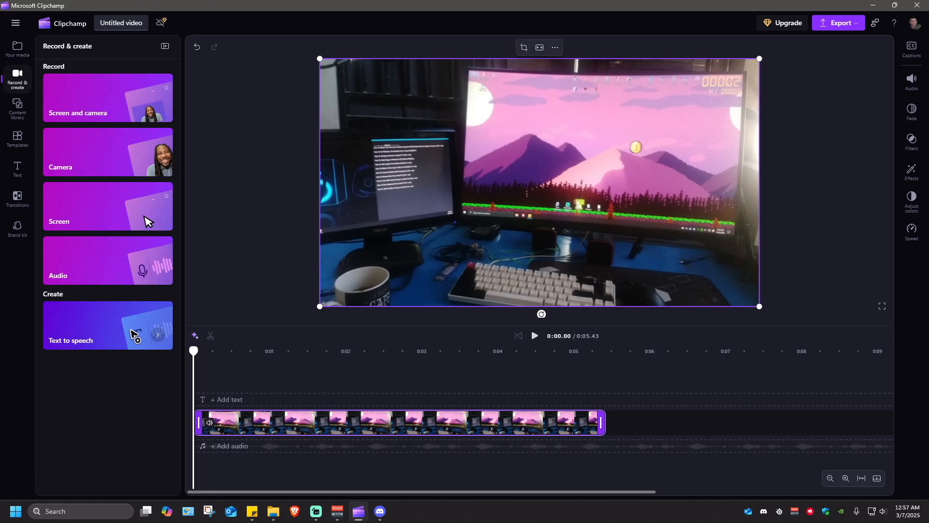
{"action": "left_click", "coordinate": [107, 326]}
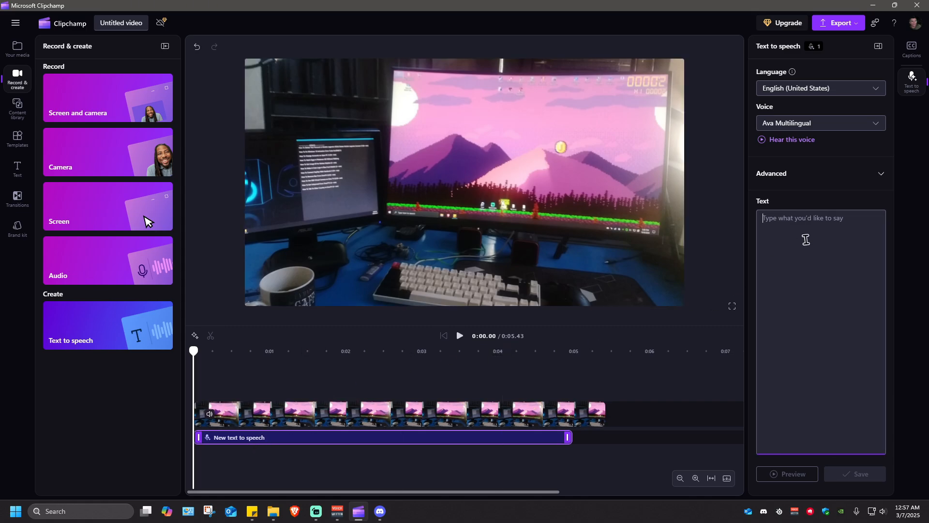
- Enter the script: "Hi! Welcome back. In this video, I'll show you how to use clipchamp text to speech."
{"action": "type", "text": "Hi! Welcome"}
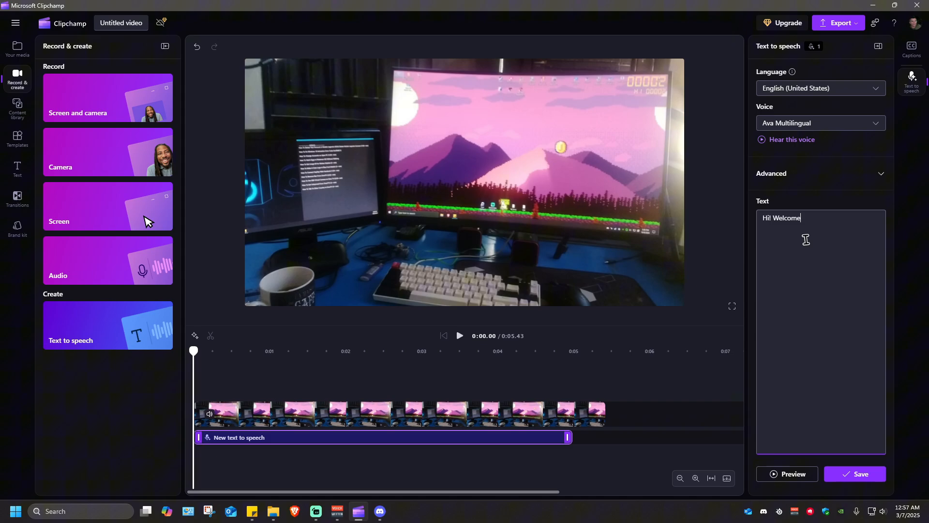
{"action": "type", "text": "bac"}
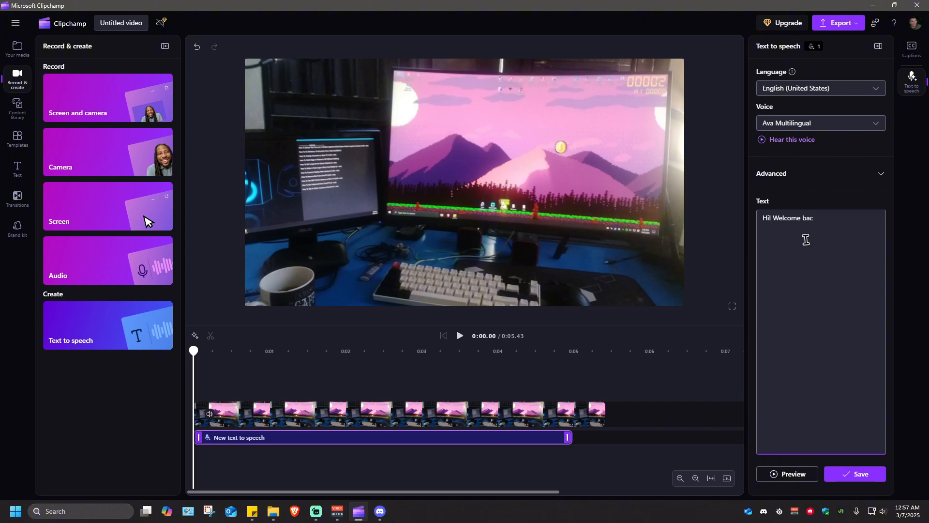
{"action": "type", "text": "k."}
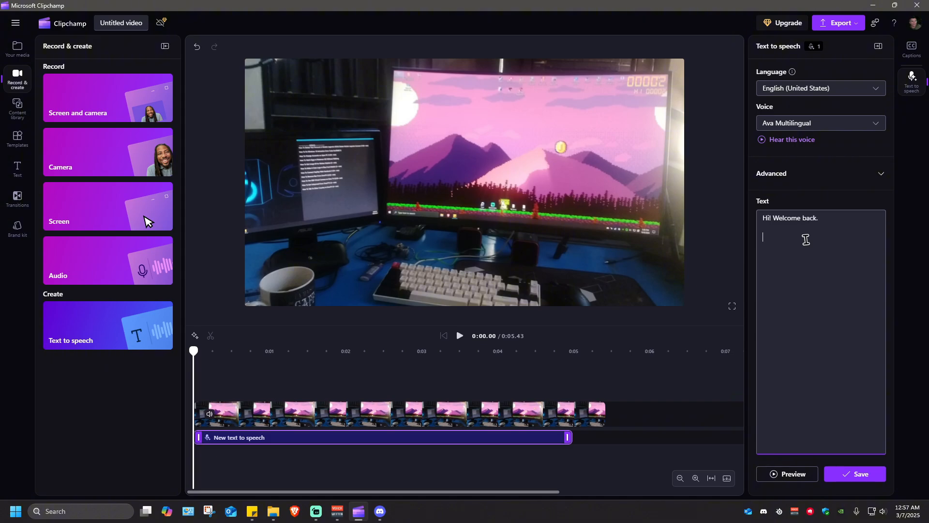
{"action": "type", "text": "In"}
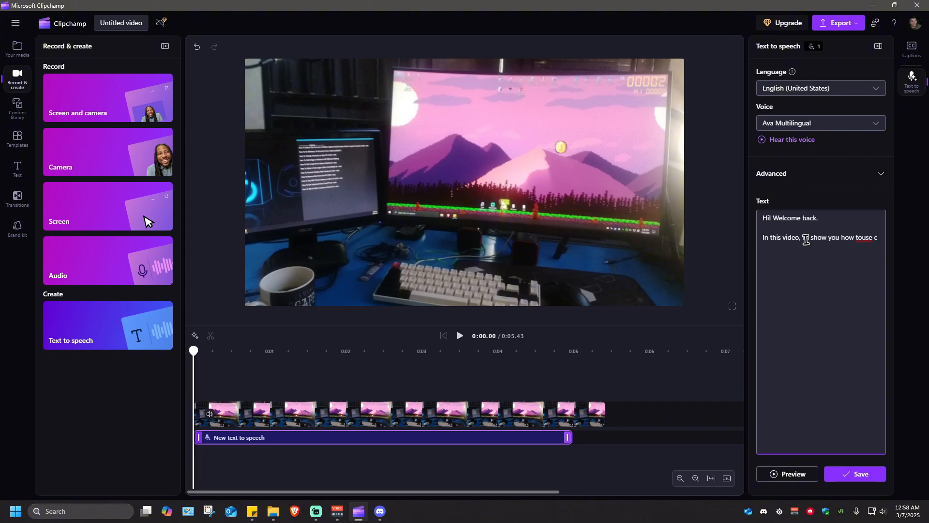
{"action": "type", "text": "clipcham tex"}
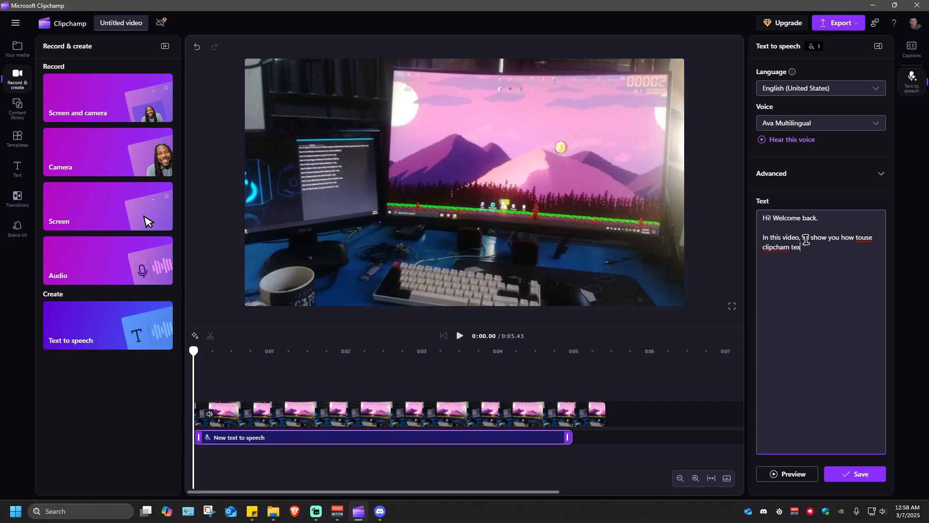
{"action": "type", "text": "to speech."}
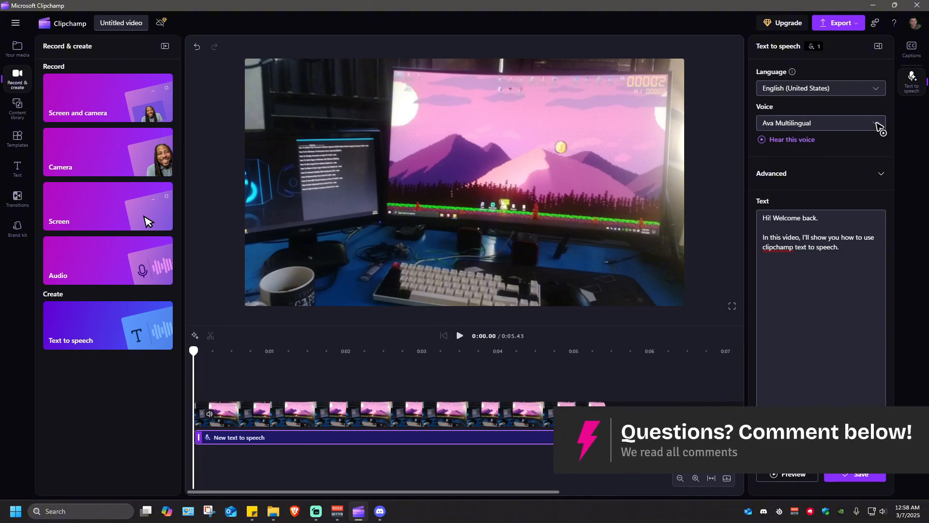
- Switch the narration voice from Ava to Brandon Multilingual
{"action": "left_click", "coordinate": [820, 123]}
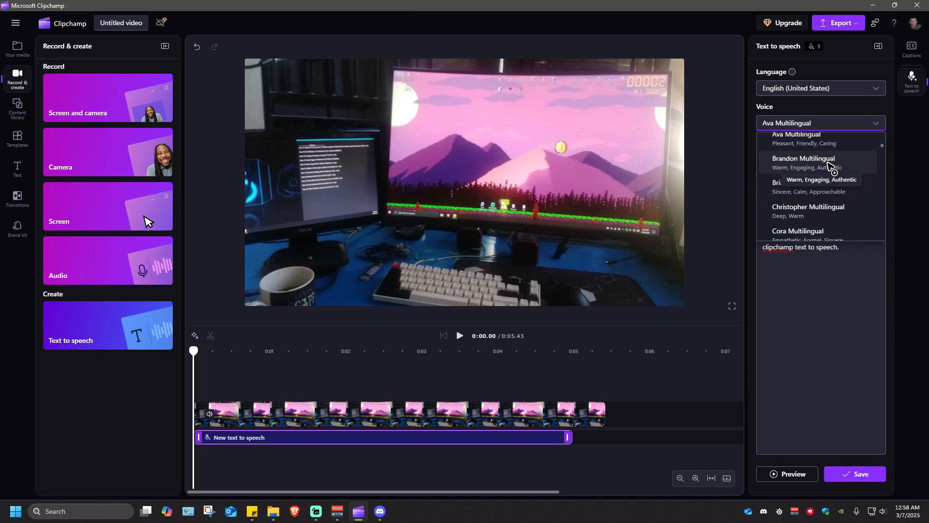
{"action": "left_click", "coordinate": [803, 162]}
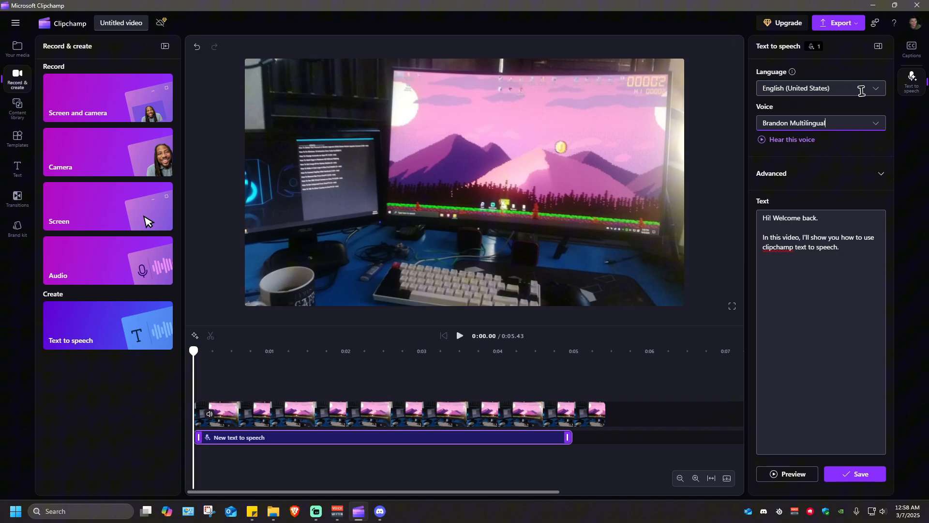
{"action": "left_click", "coordinate": [821, 88]}
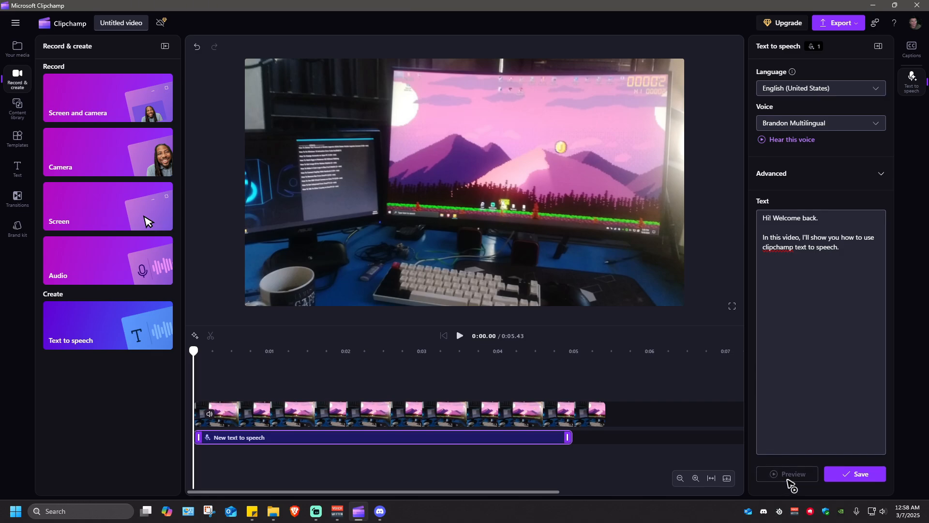
- Preview the Brandon-voiced narration and save it as an audio clip, extending the project to 0:06.14
{"action": "left_click", "coordinate": [792, 473]}
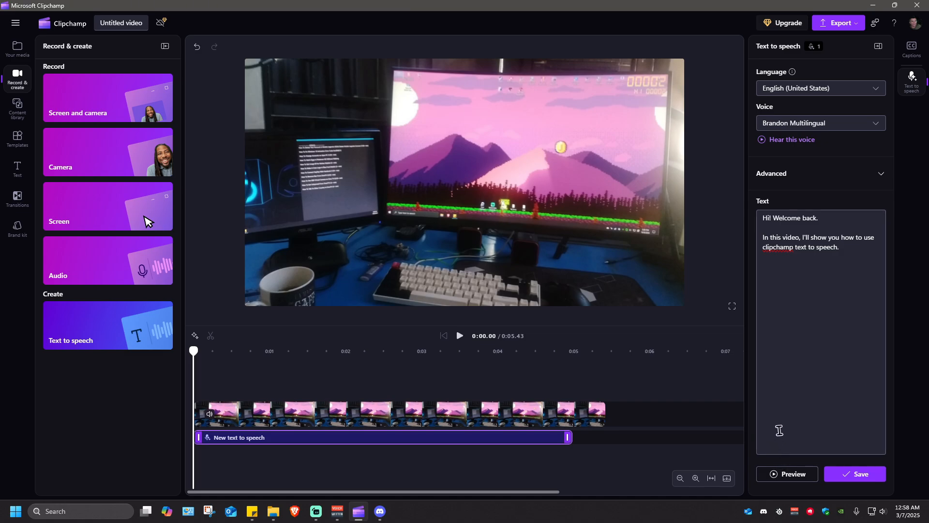
{"action": "left_click", "coordinate": [854, 473]}
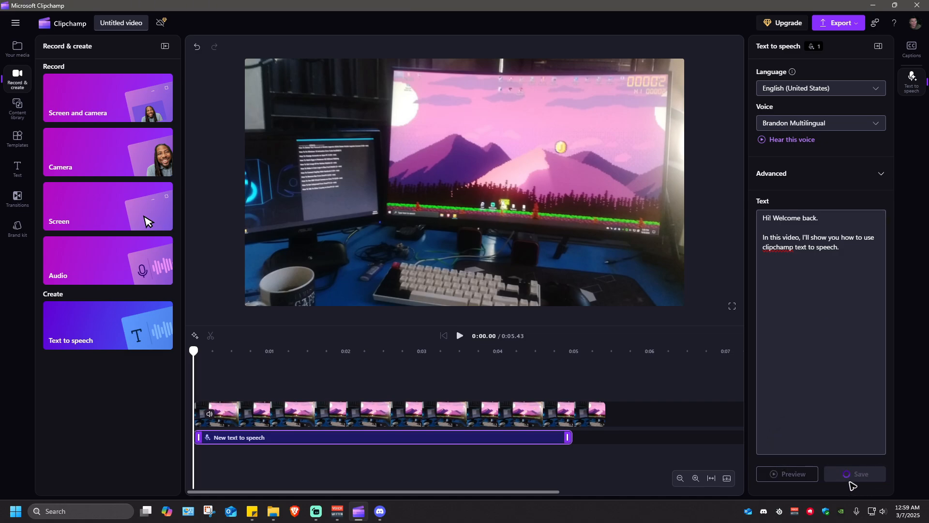
{"action": "left_click", "coordinate": [853, 473]}
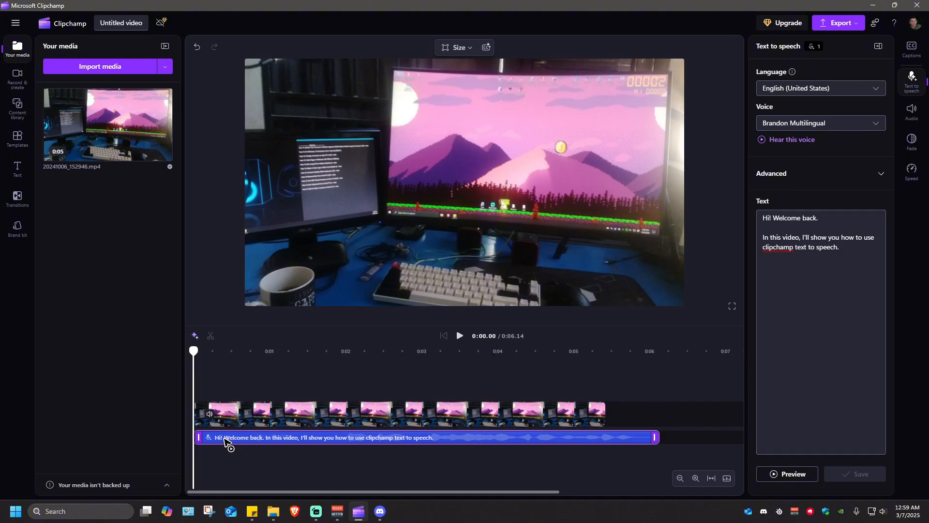
{"action": "mouse_move", "coordinate": [212, 445]}
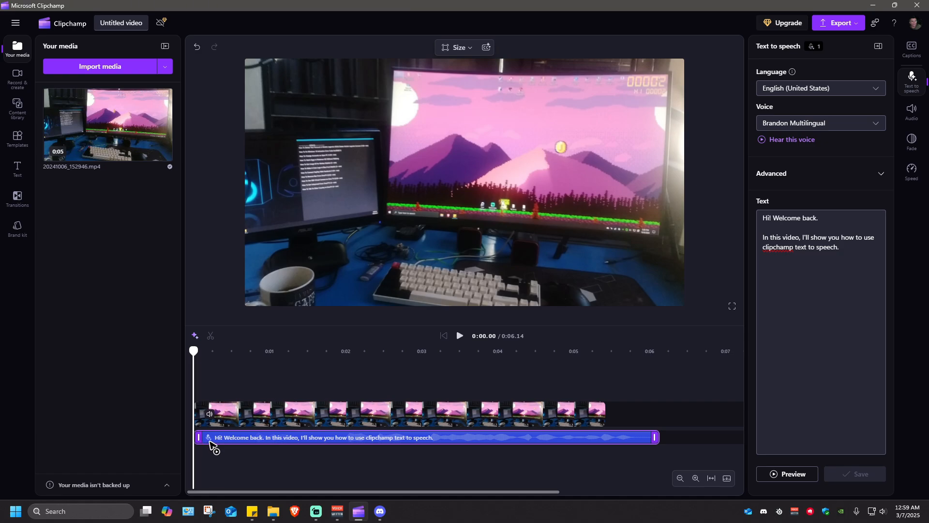
{"action": "mouse_move", "coordinate": [313, 443]}
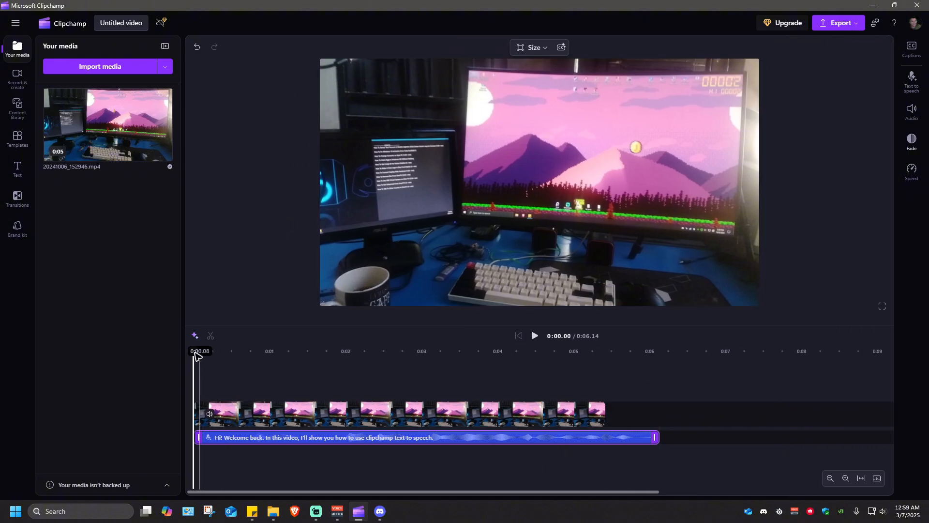
{"action": "left_click", "coordinate": [532, 336]}
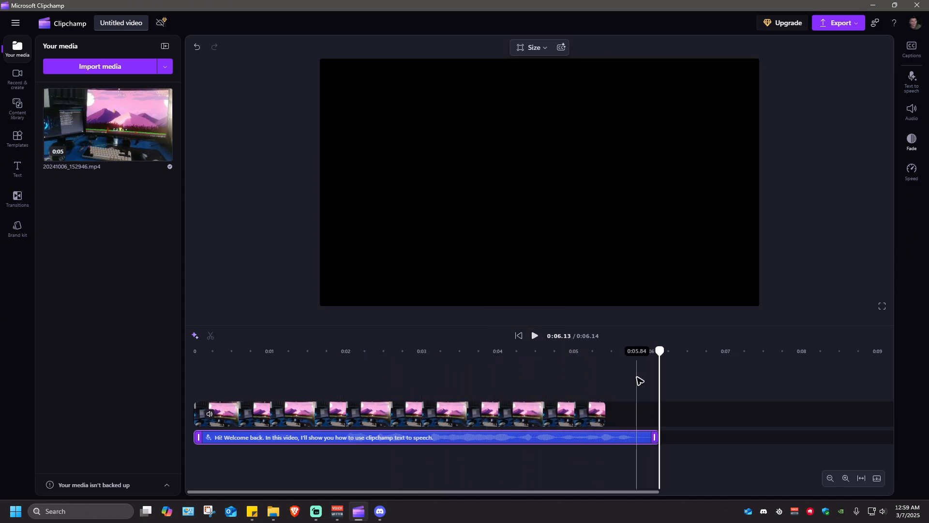
{"action": "left_click", "coordinate": [517, 336]}
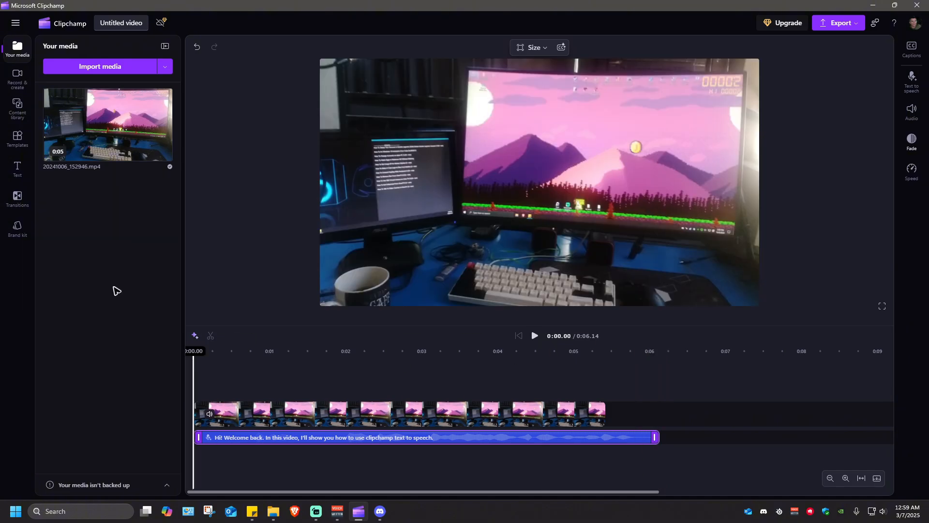
- Add a CREATOR text title above the video and split off a short piece at its start
{"action": "left_click", "coordinate": [18, 169]}
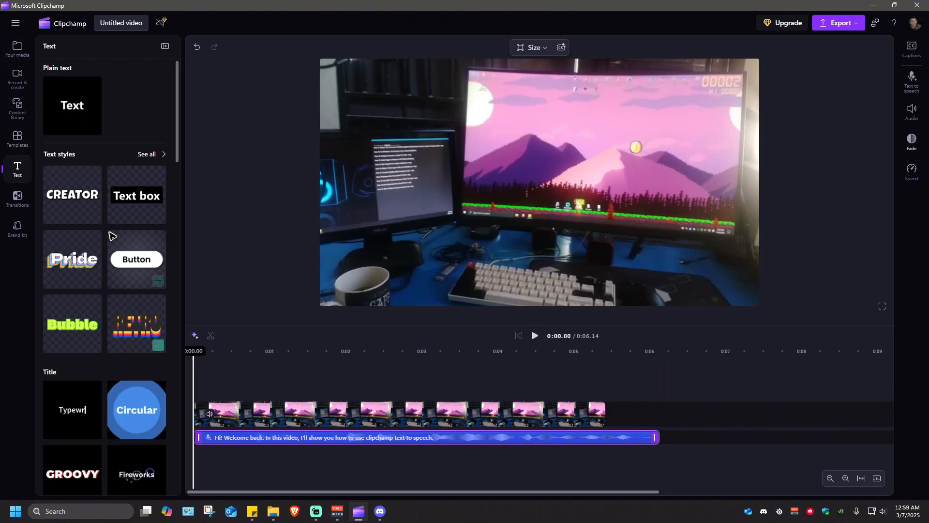
{"action": "left_click", "coordinate": [72, 195]}
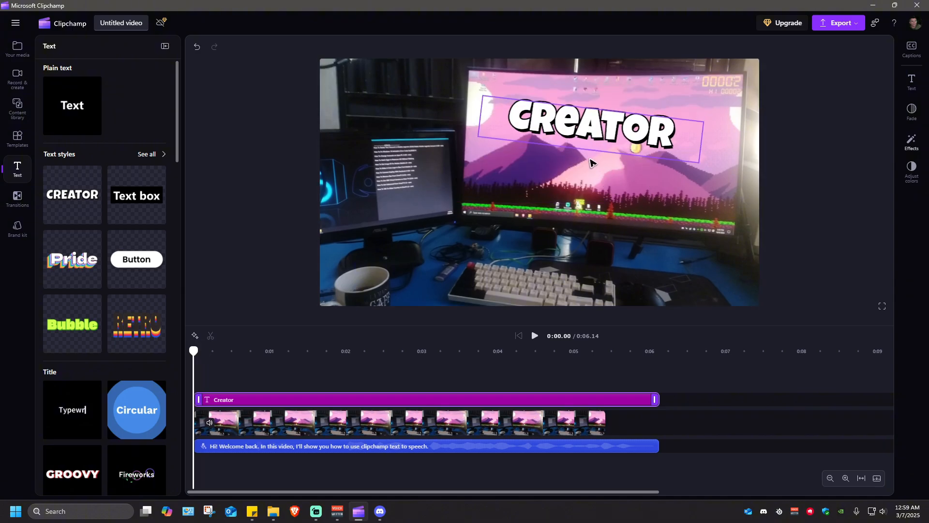
{"action": "left_click", "coordinate": [586, 128]}
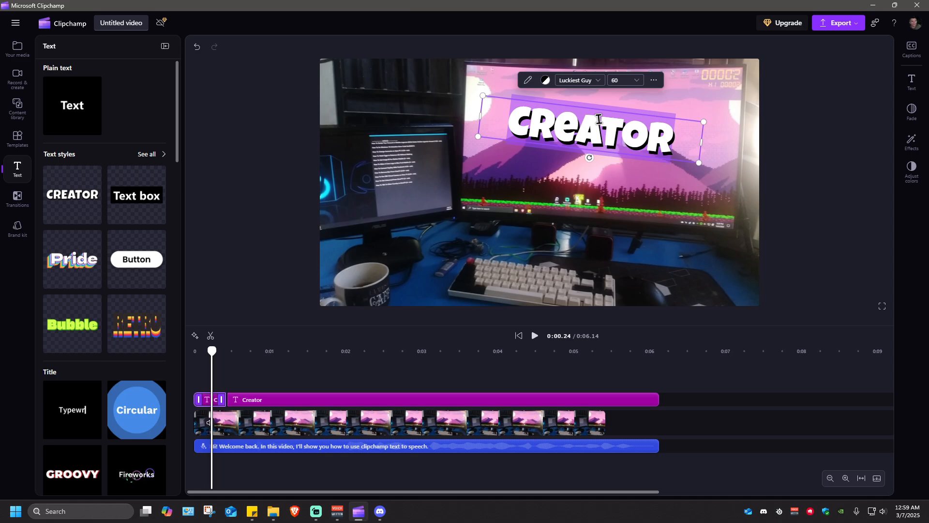
- Rewrite the title pieces as captions "HI", "Welcome BACK!" and "I'll show you how to use clipchamp text to speech"
{"action": "type", "text": "HI"}
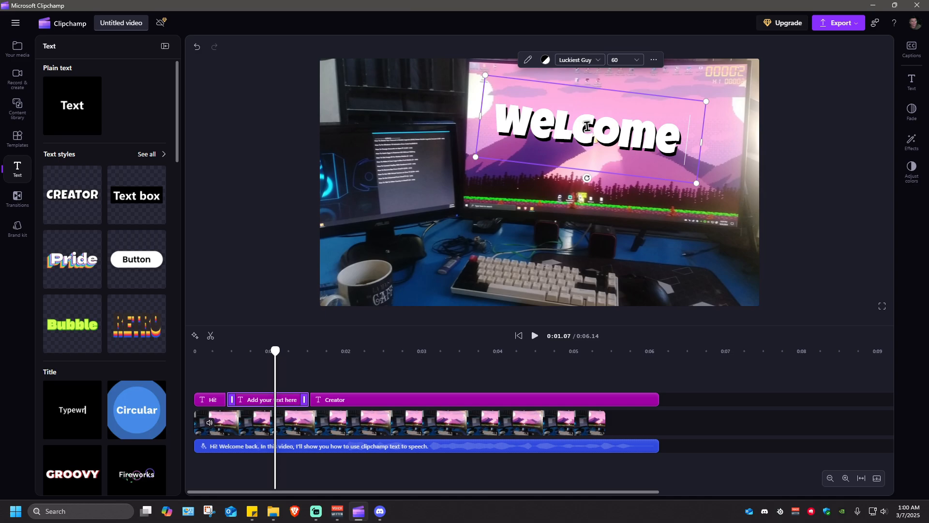
{"action": "type", "text": "Welcome BACK!"}
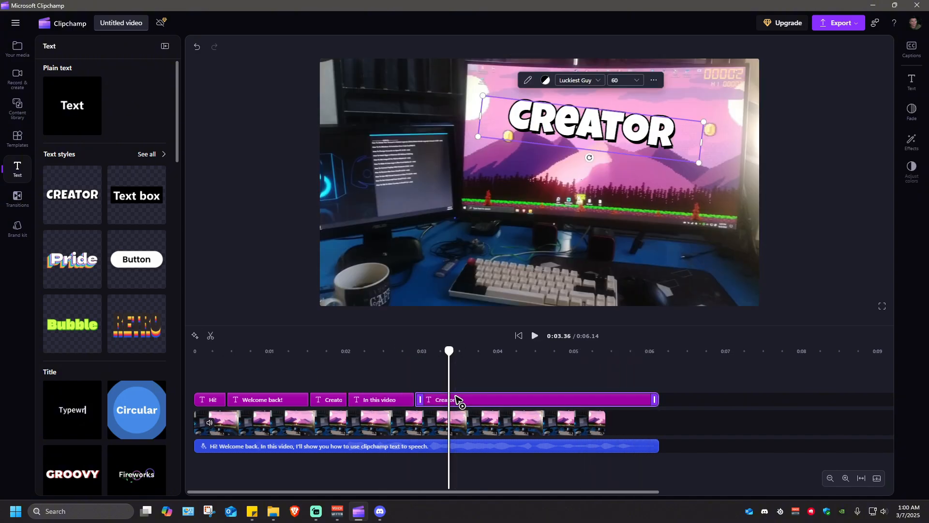
{"action": "type", "text": "I'll show you how to use clipchamp text to speech!"}
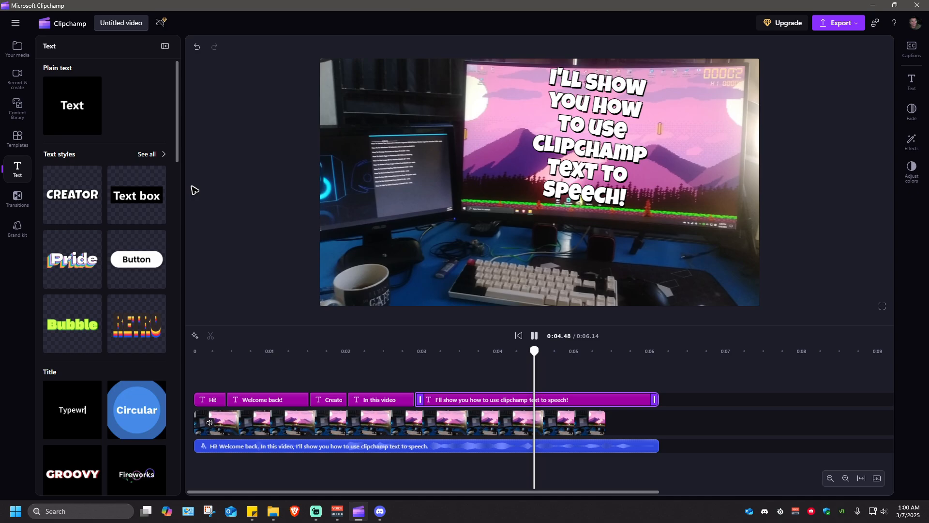
{"action": "left_click", "coordinate": [536, 399]}
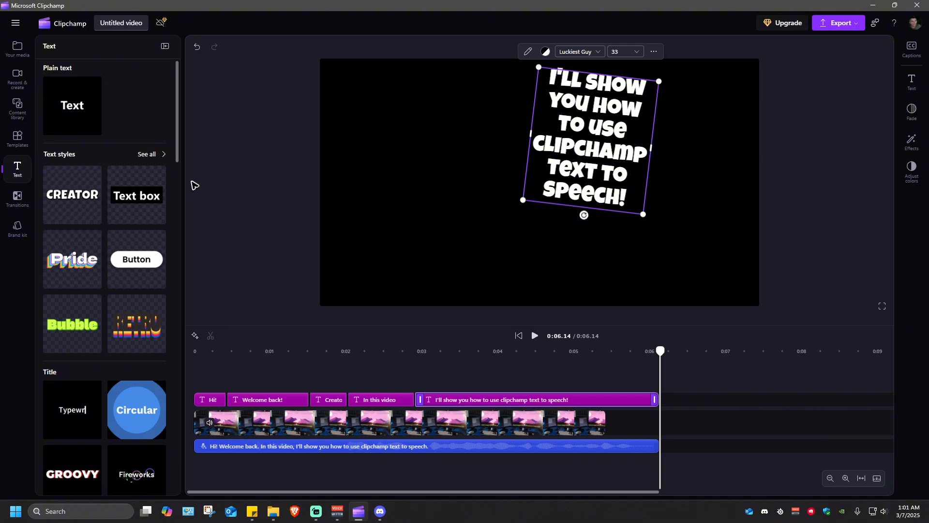
{"action": "mouse_move", "coordinate": [209, 202]}
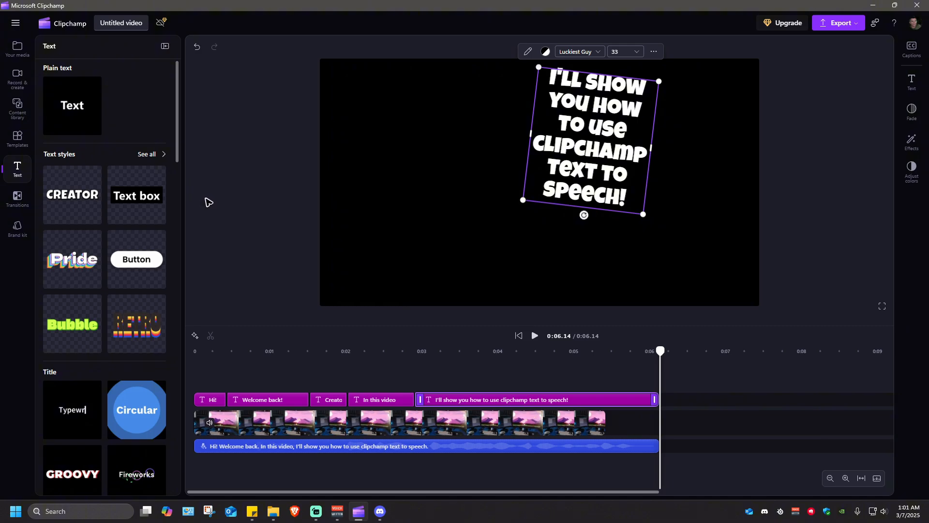